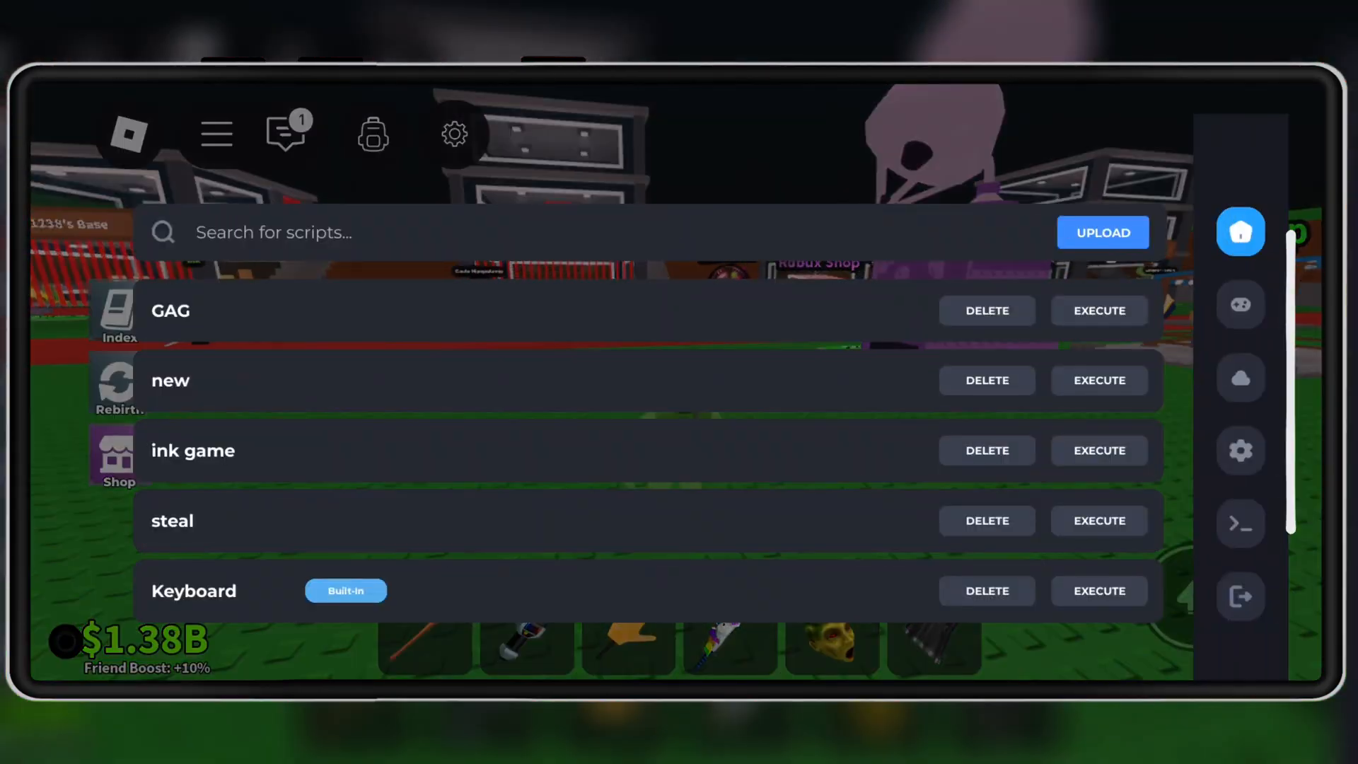
# Run the saved Delta script and switch its Auto Floor toggle on before leaving the game
pyautogui.click(1240, 450)
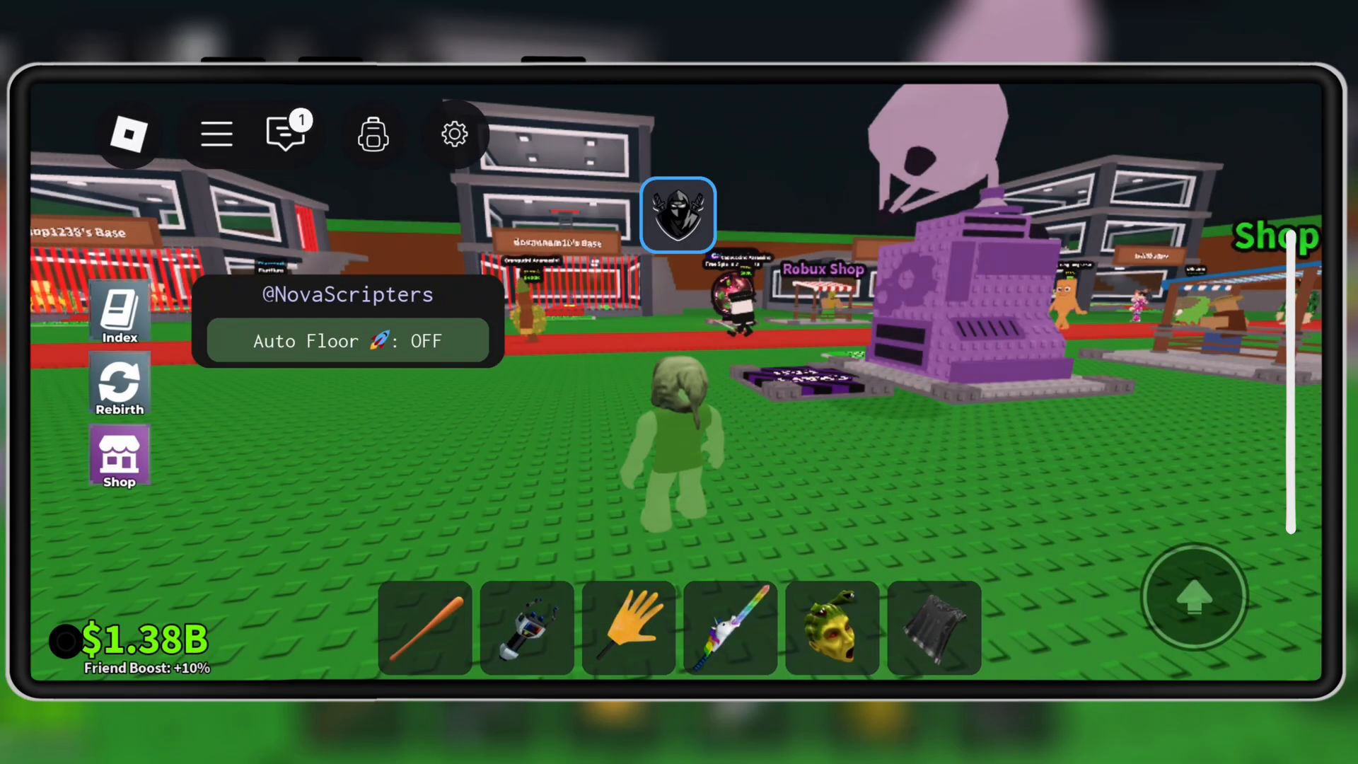
pyautogui.click(347, 340)
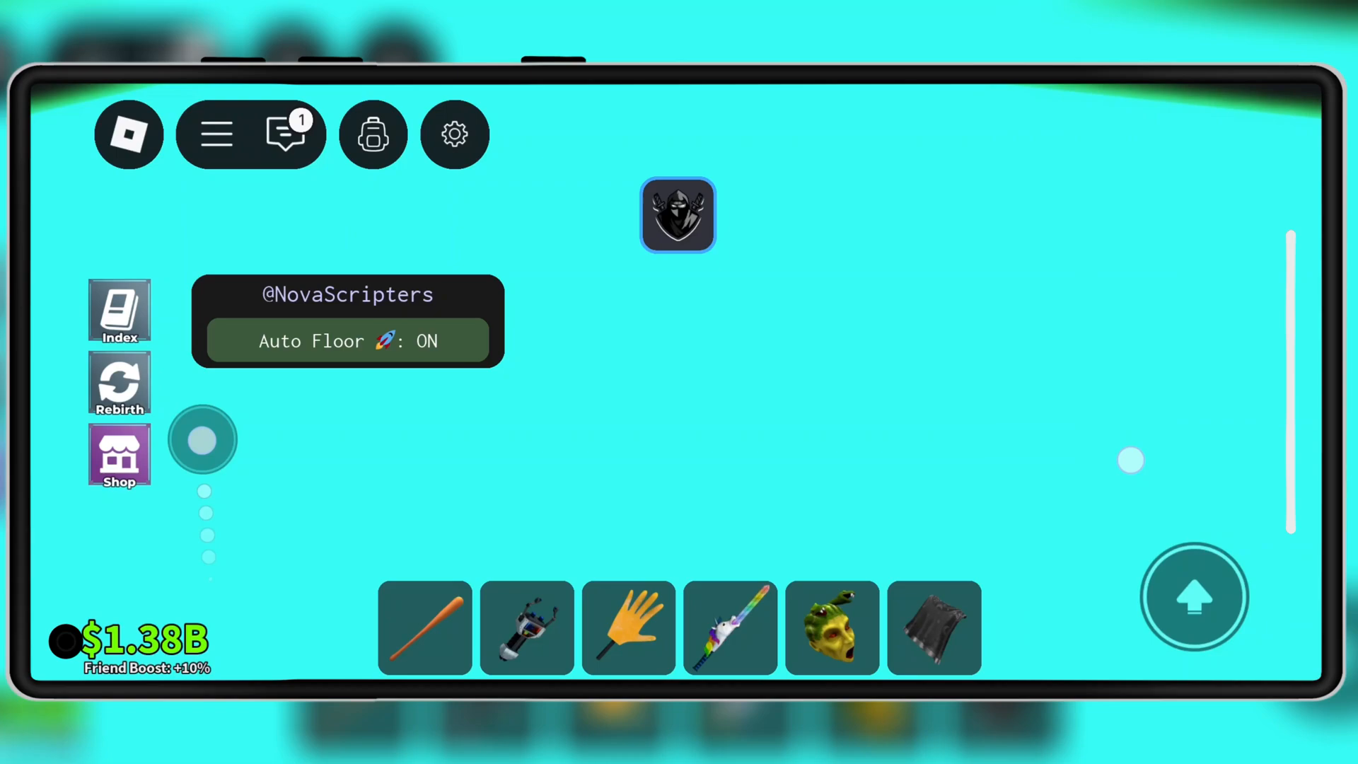
pyautogui.click(348, 340)
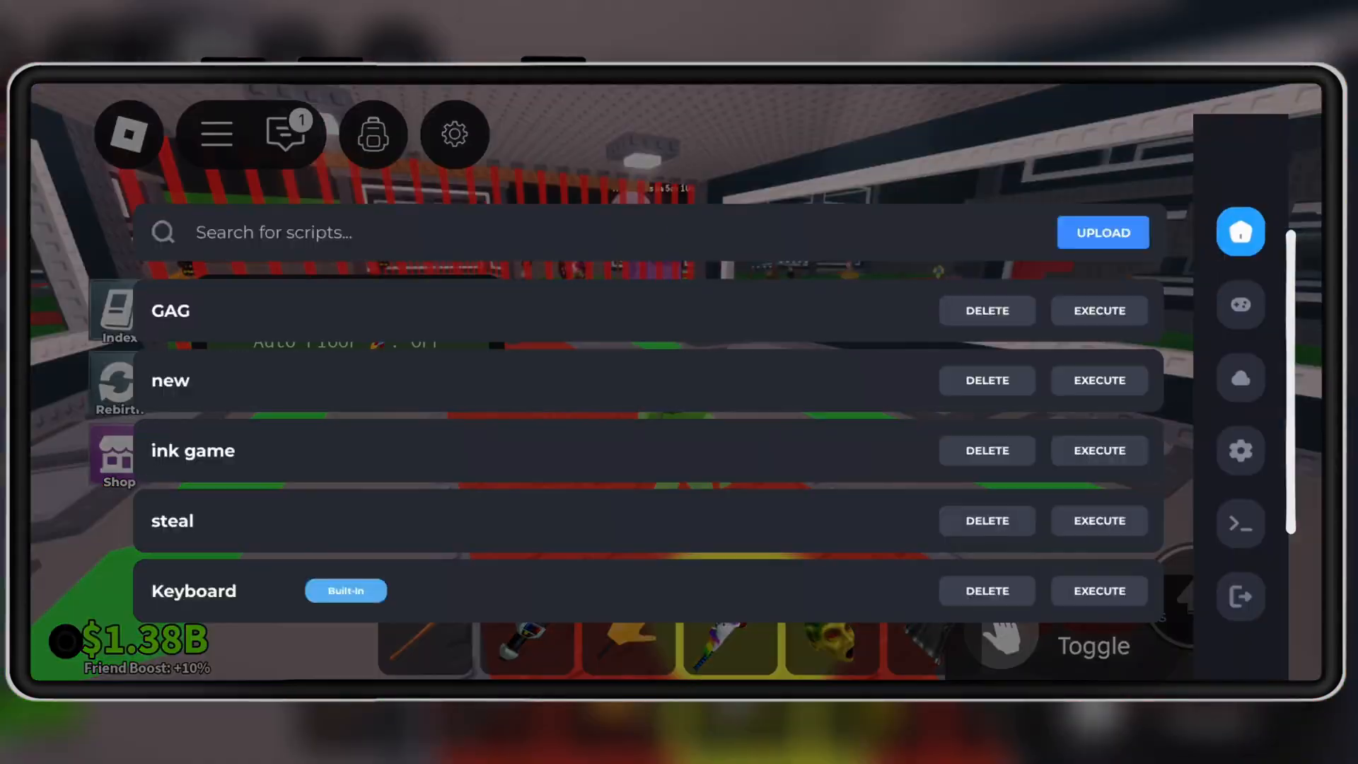
pyautogui.click(1240, 450)
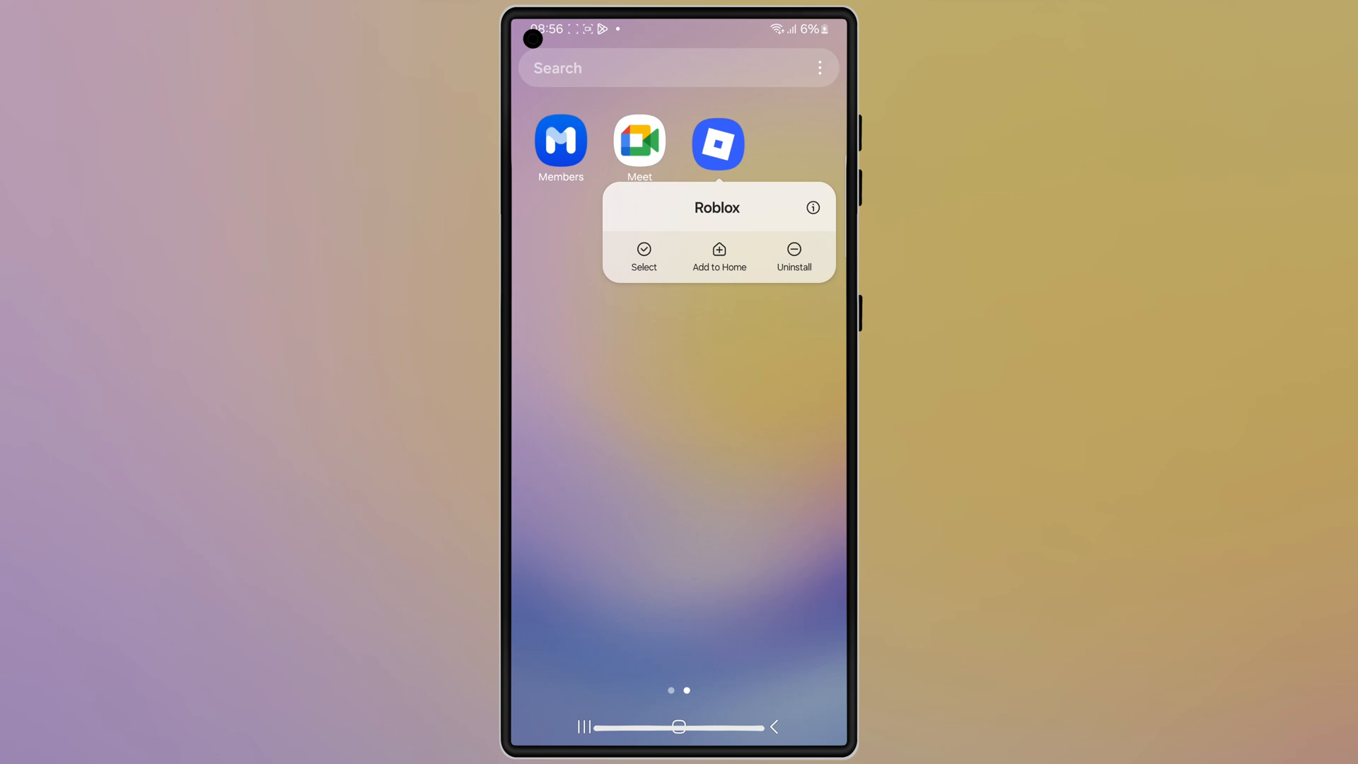
# Uninstall the existing Roblox app from the launcher icon menu
pyautogui.click(679, 476)
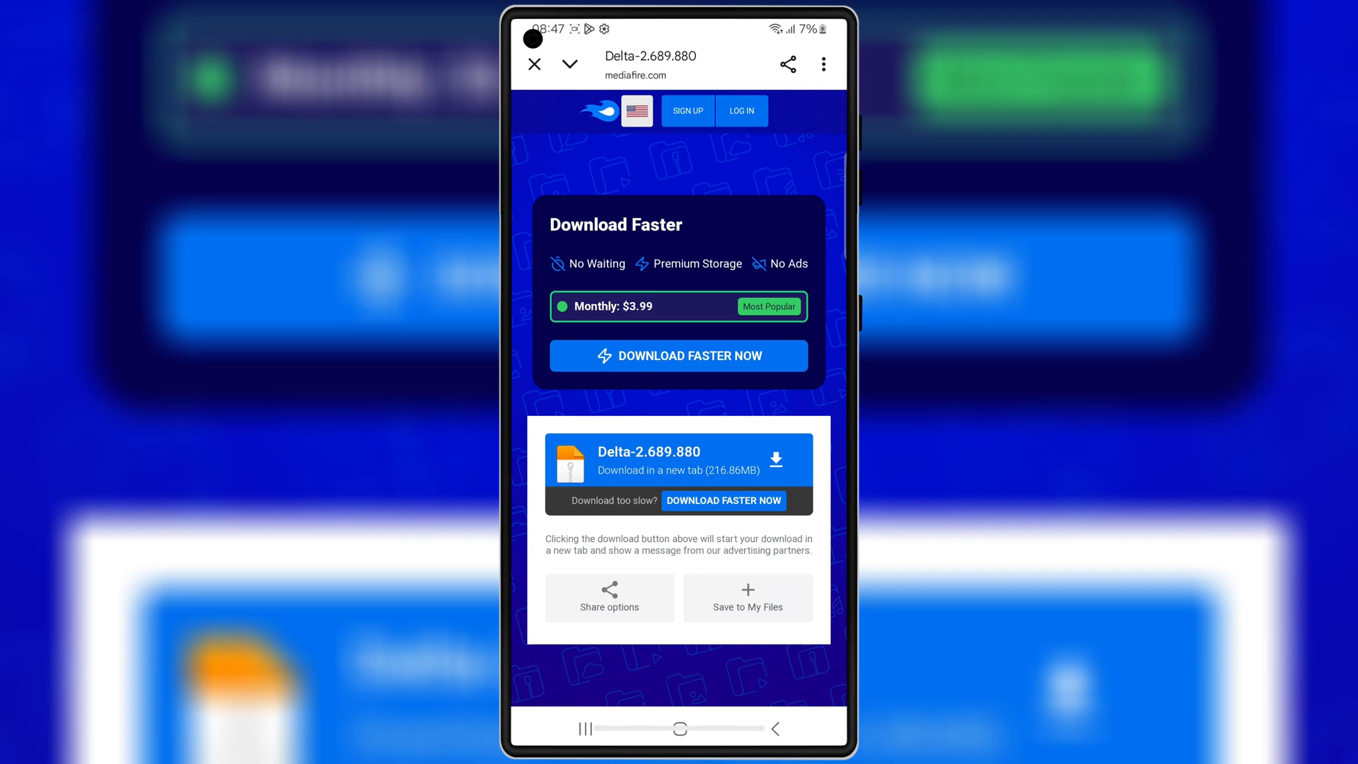
# Download Delta-2.689.880.apk (227 MB) from the MediaFire page
pyautogui.click(778, 459)
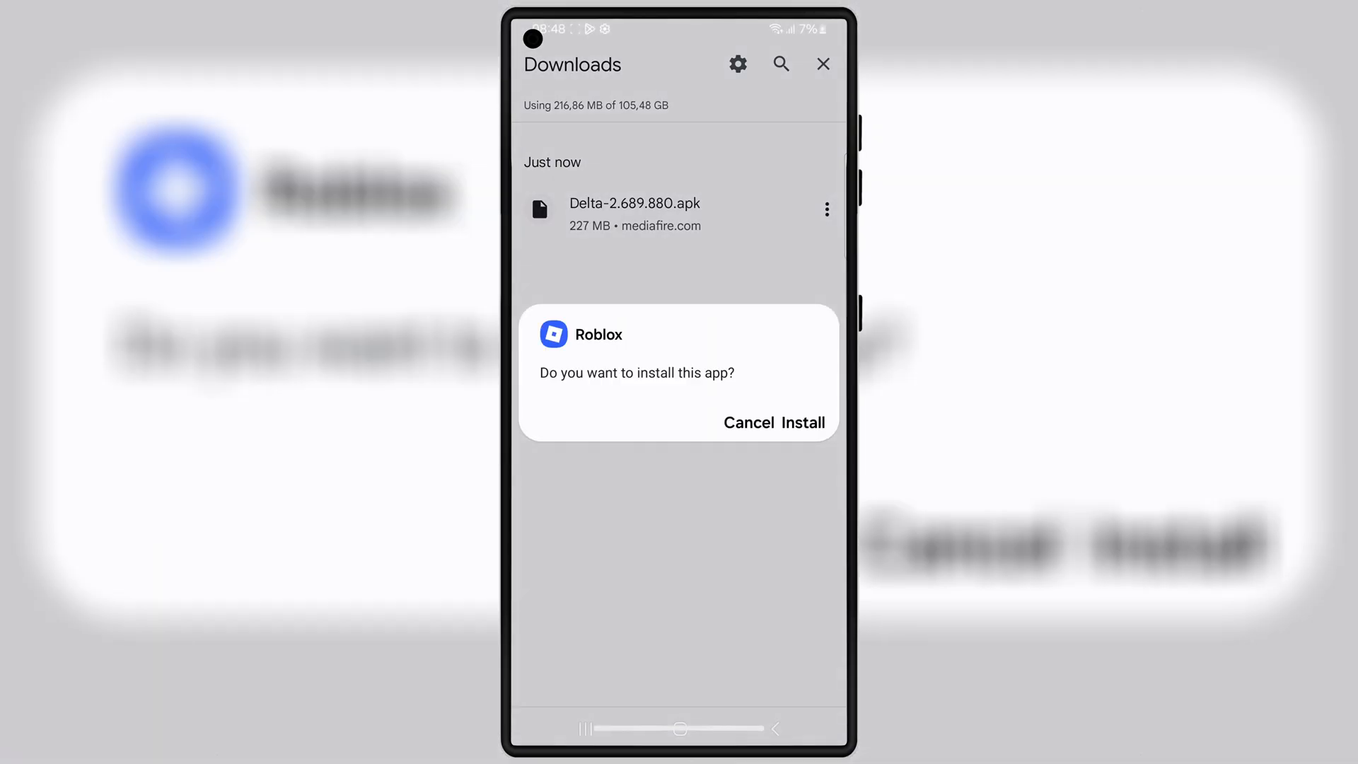
# Install the Delta APK as Roblox and launch it to the sign-in screen
pyautogui.click(807, 423)
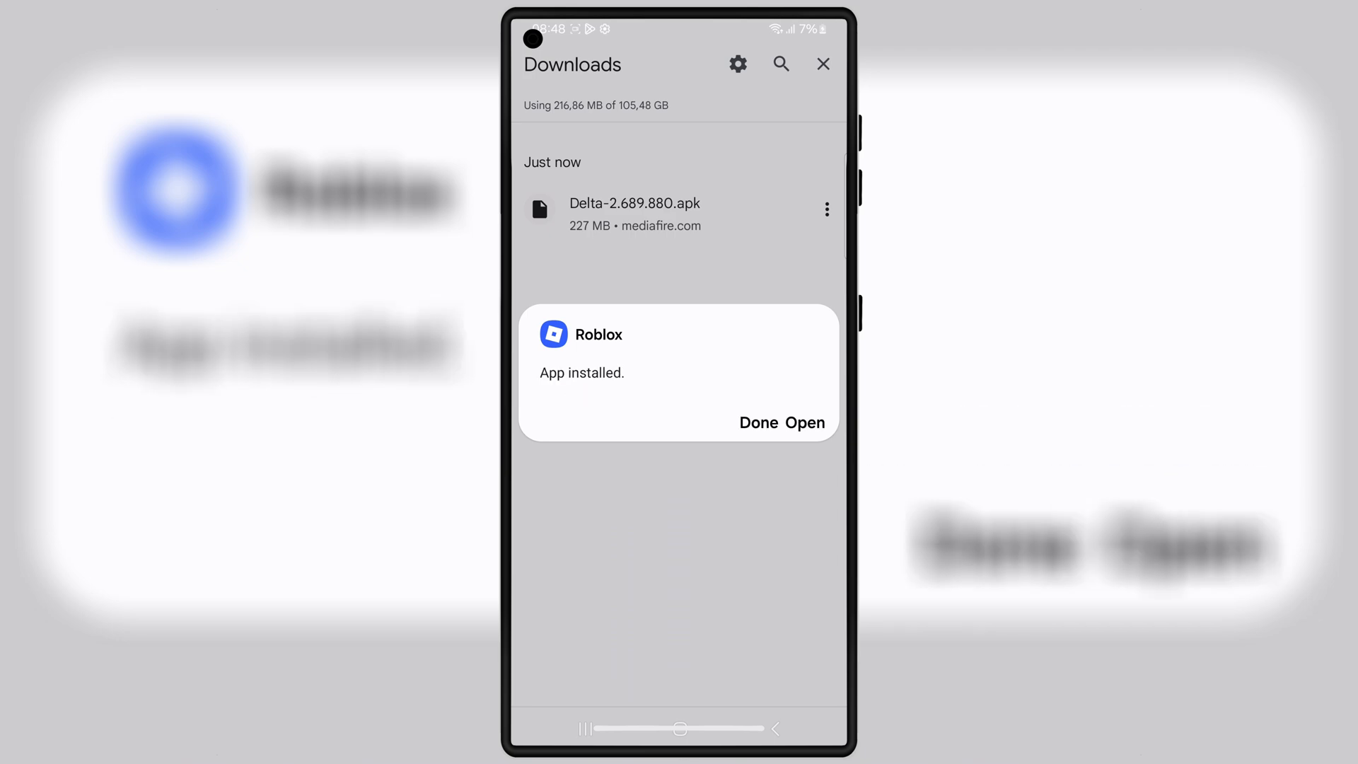
pyautogui.click(808, 423)
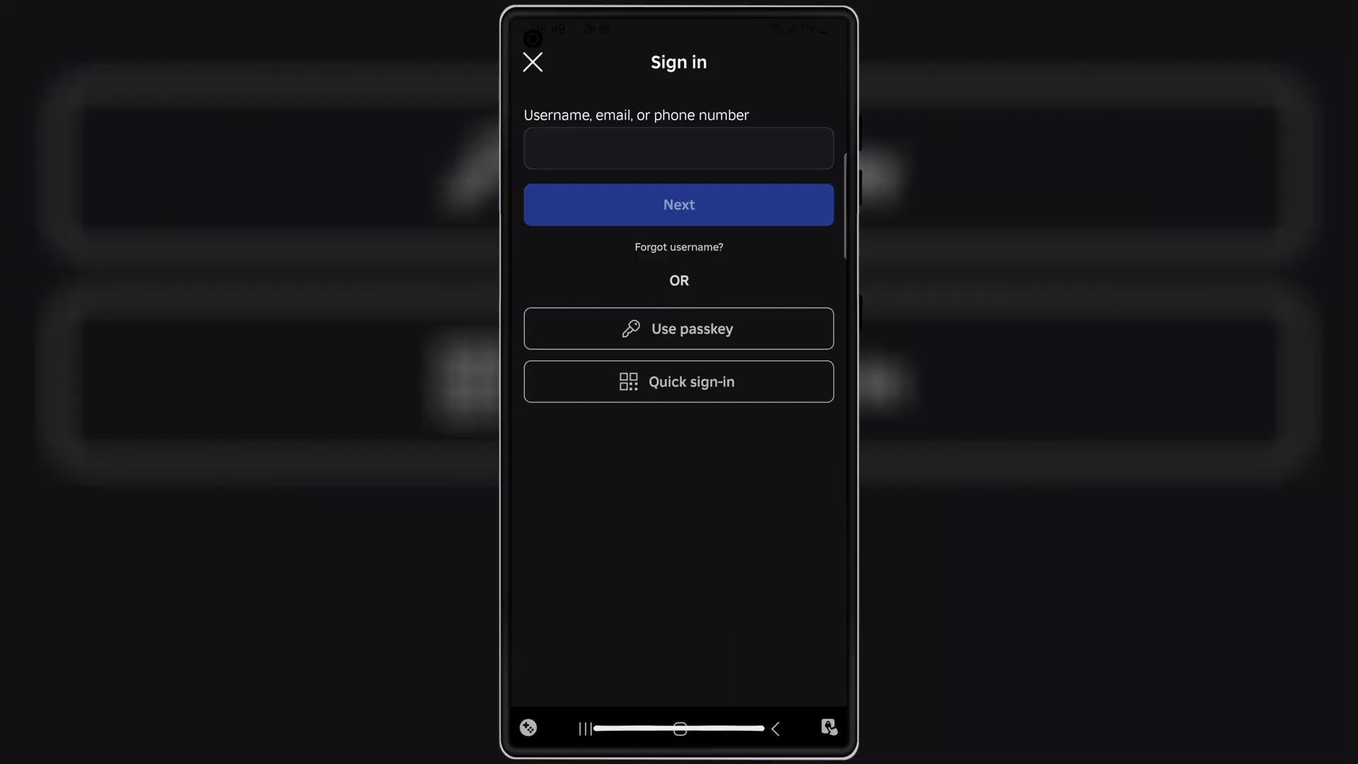
# Sign into the Roblox account and start Steal a Brainrot from the Continue row
pyautogui.click(678, 148)
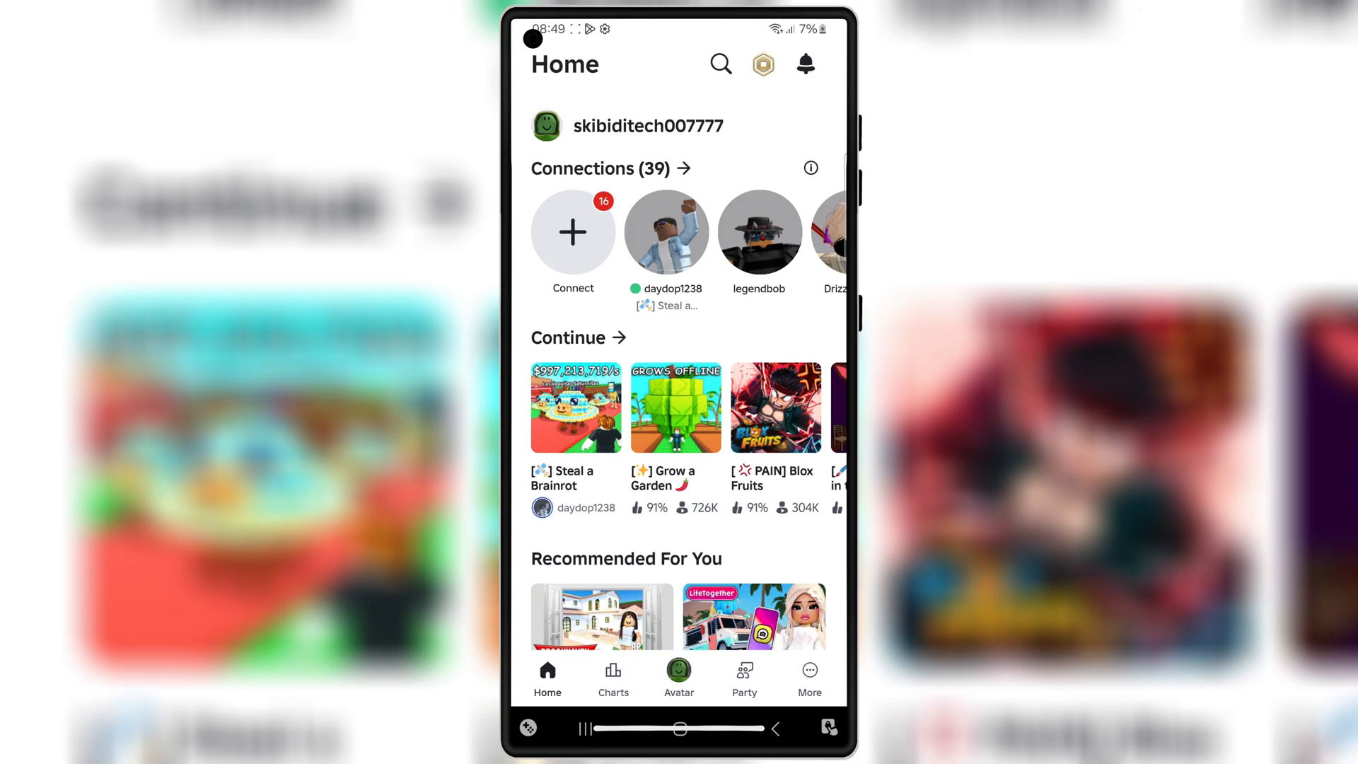
pyautogui.click(577, 407)
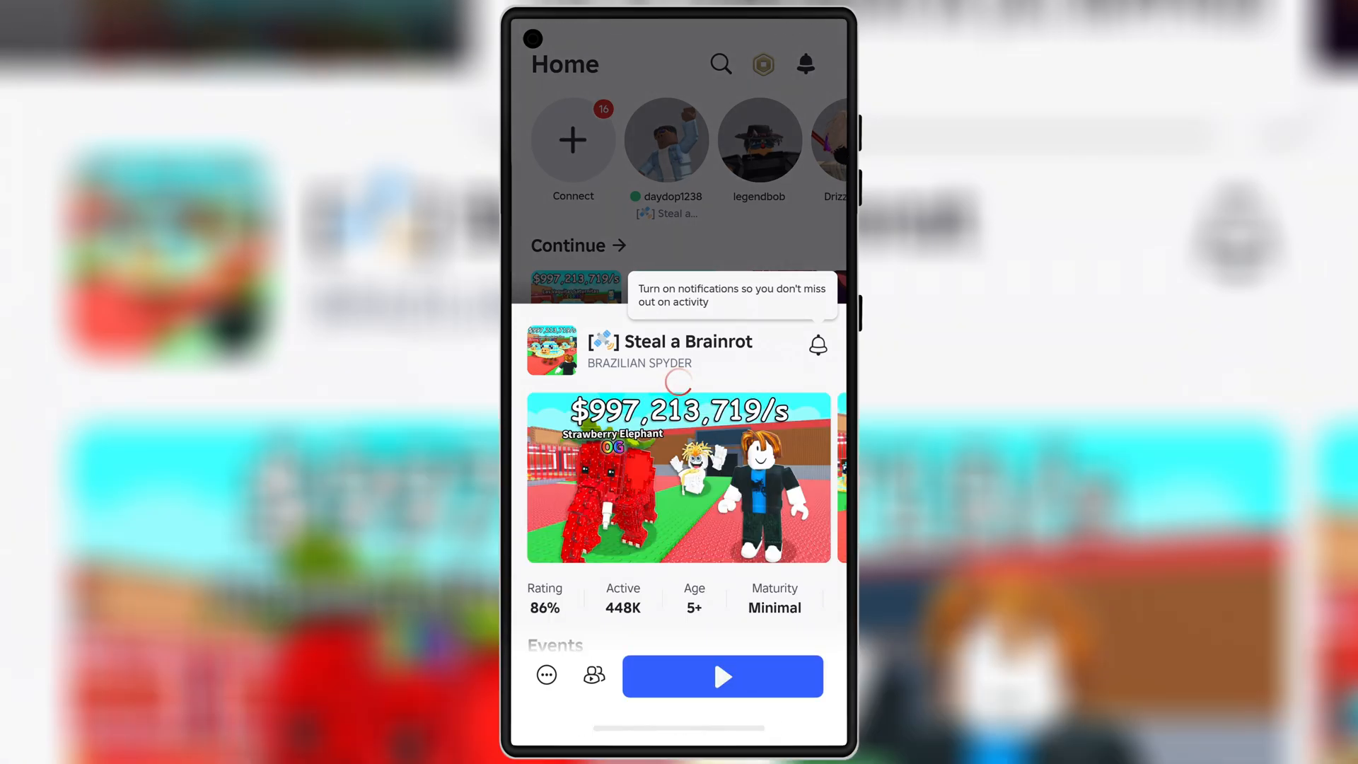
pyautogui.click(722, 676)
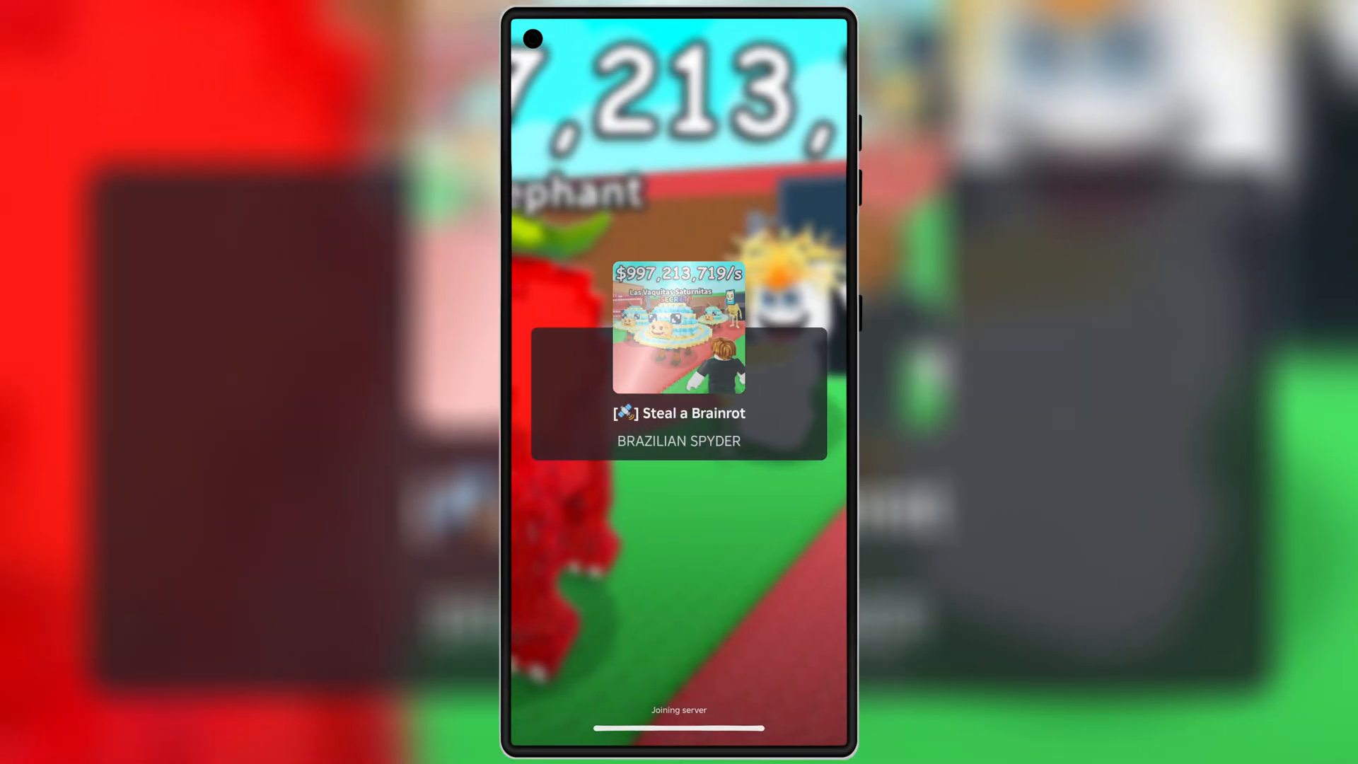